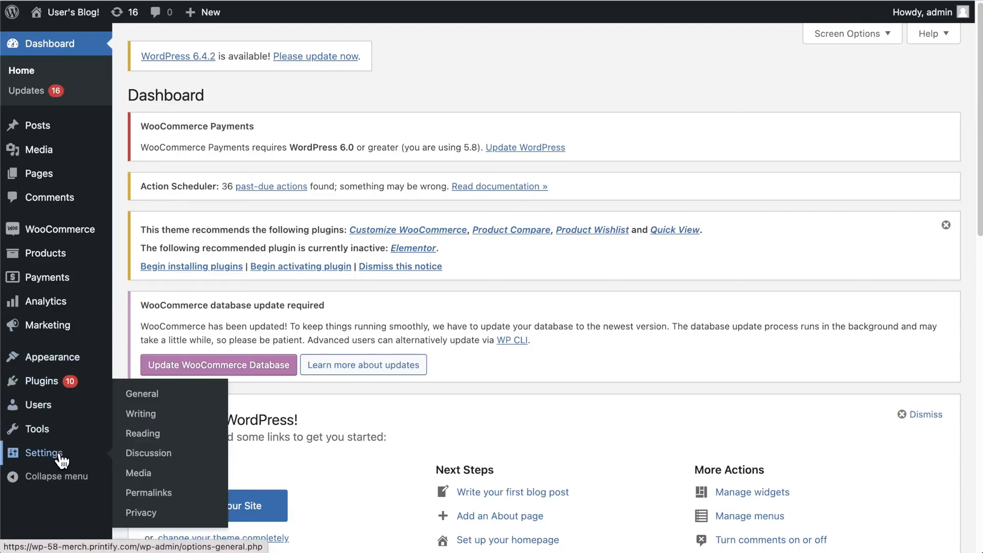
pyautogui.moveTo(171, 493)
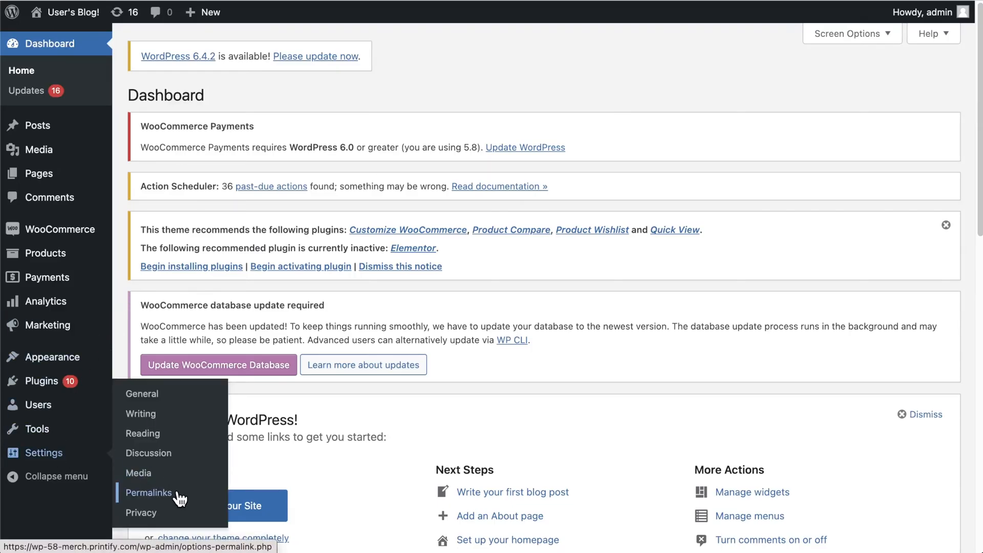
# Switch the WordPress permalink structure to Day and name and save.
pyautogui.click(148, 492)
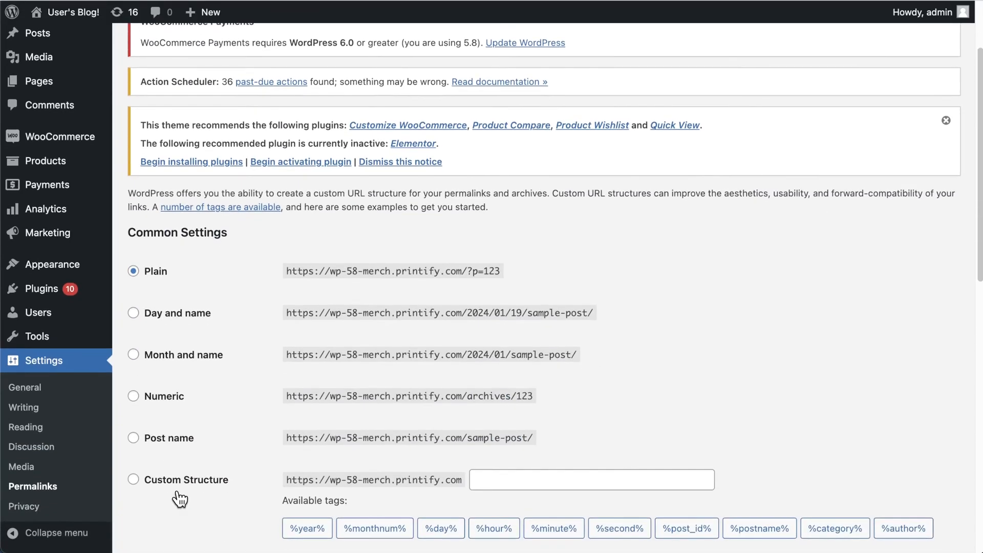
pyautogui.click(133, 313)
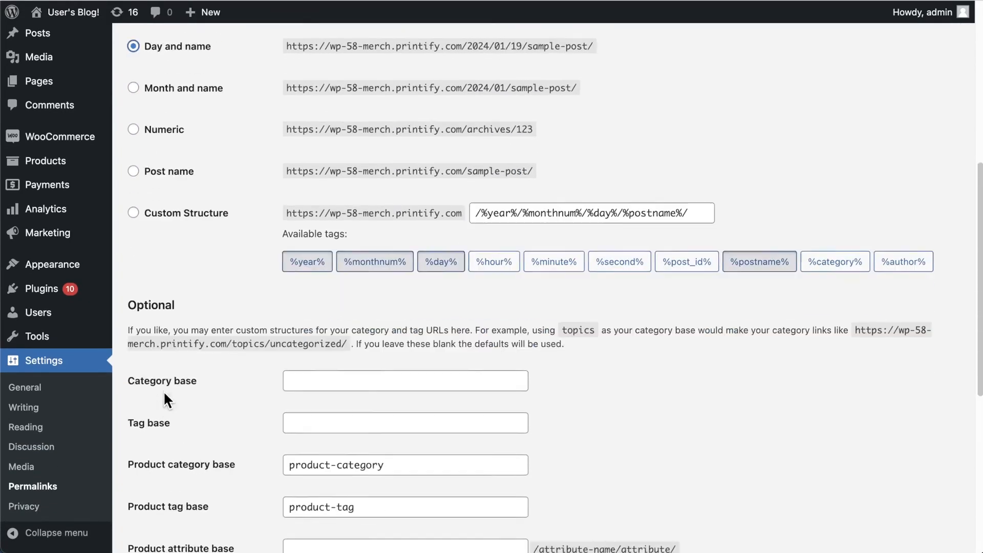
pyautogui.scroll(-3)
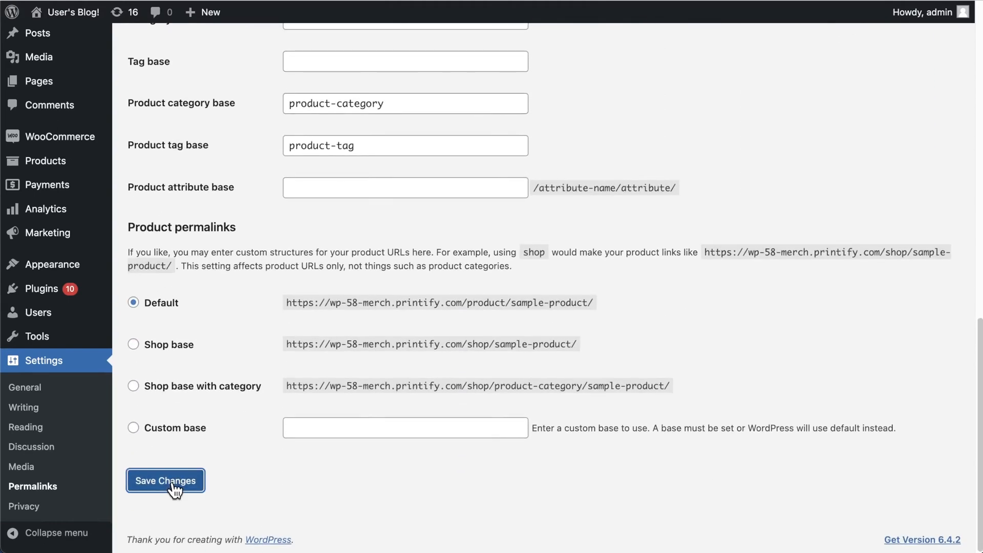
pyautogui.click(165, 480)
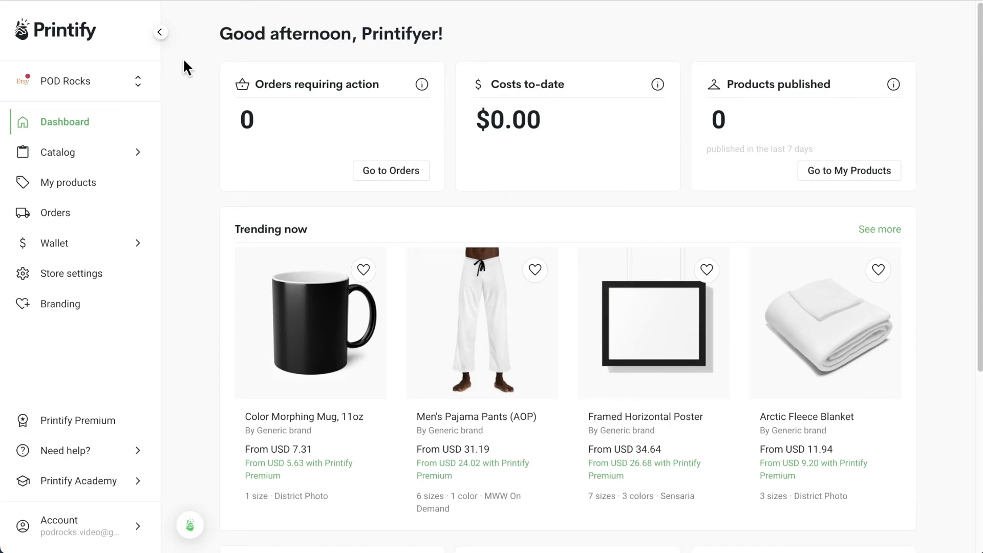
# Add a new store in Printify's store manager and pick WooCommerce as its sales channel.
pyautogui.click(82, 81)
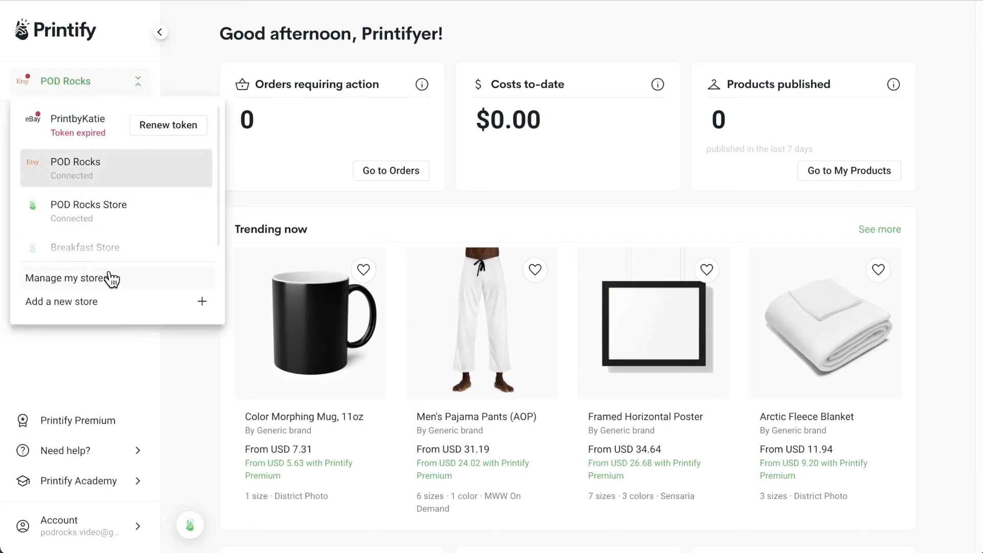
pyautogui.click(67, 278)
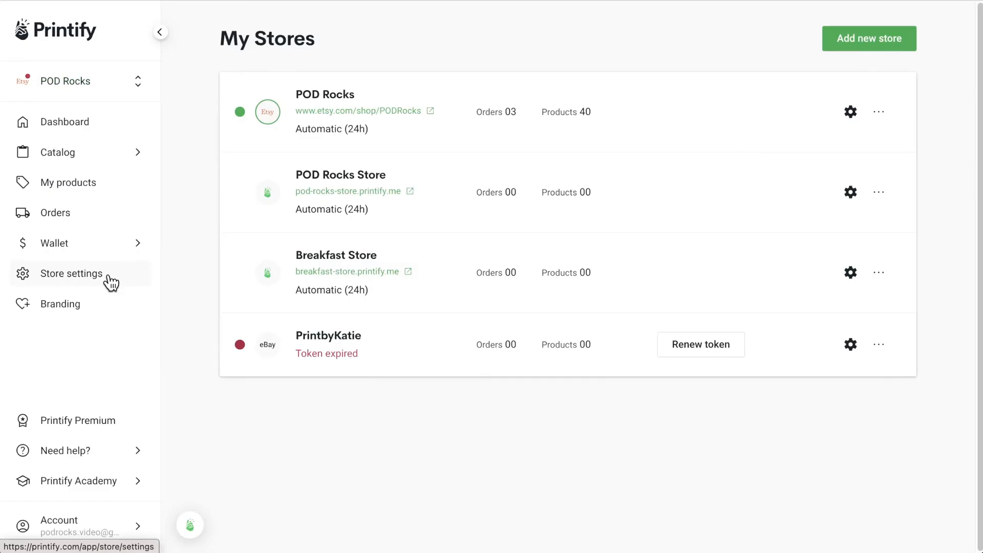
pyautogui.moveTo(735, 87)
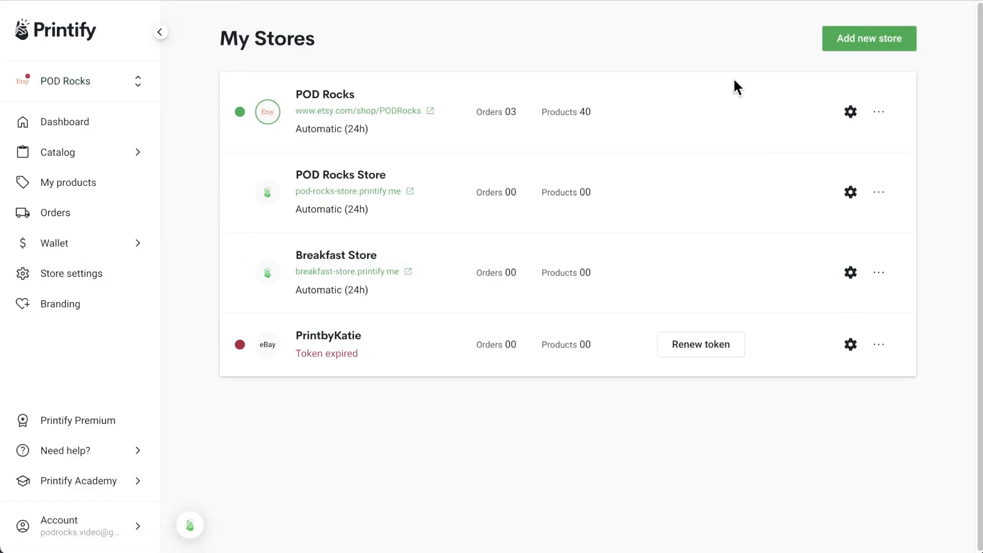
pyautogui.click(870, 38)
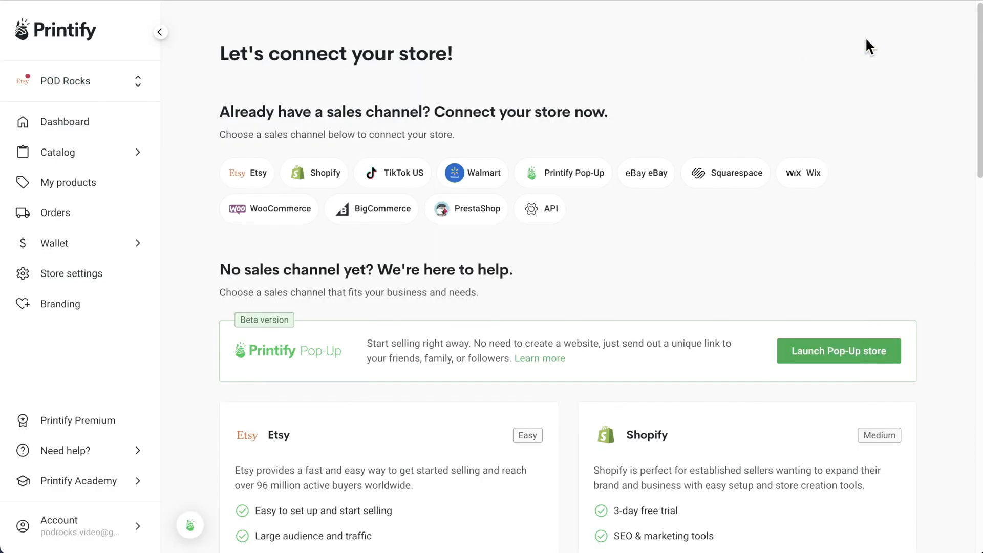
pyautogui.moveTo(275, 213)
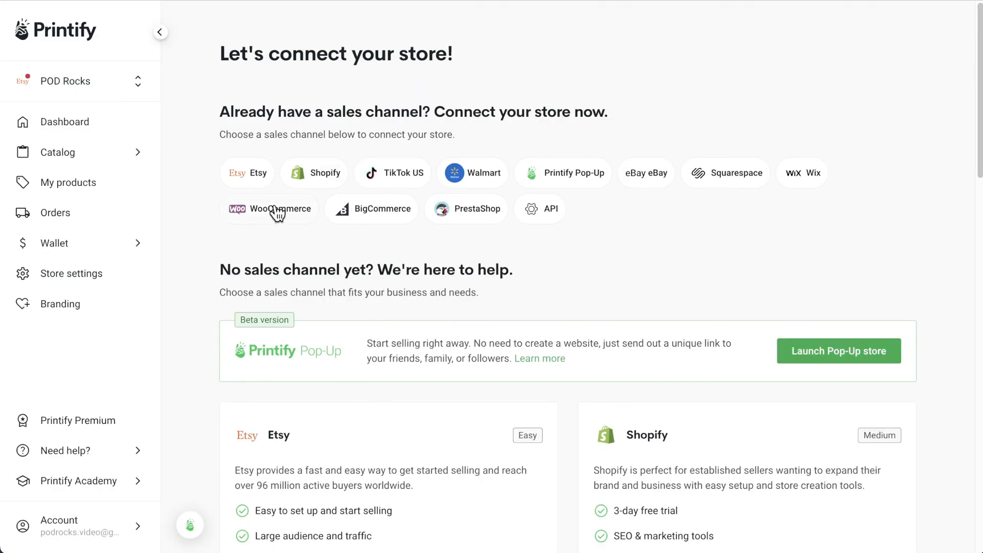
pyautogui.click(280, 209)
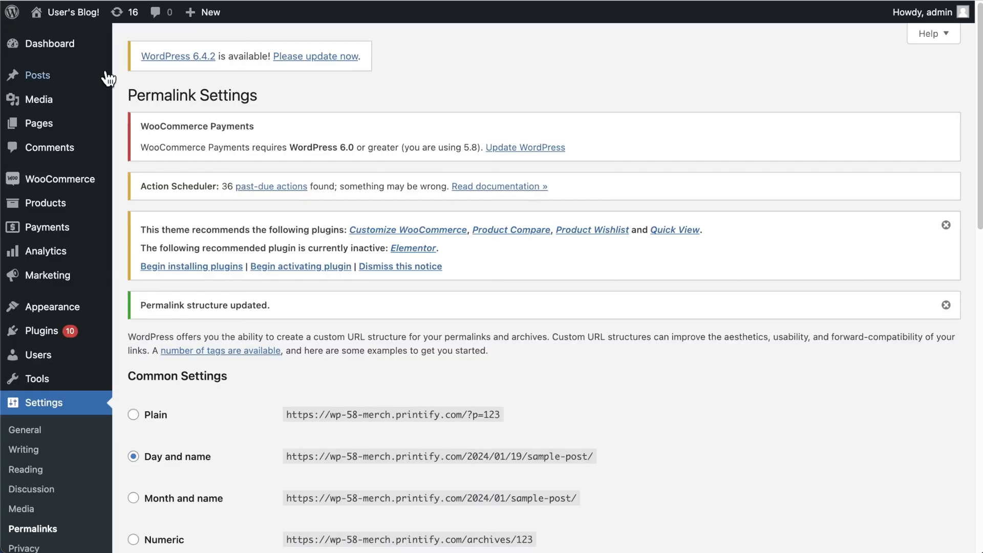
# Open WordPress Settings > General to view the WordPress Address (URL).
pyautogui.click(24, 431)
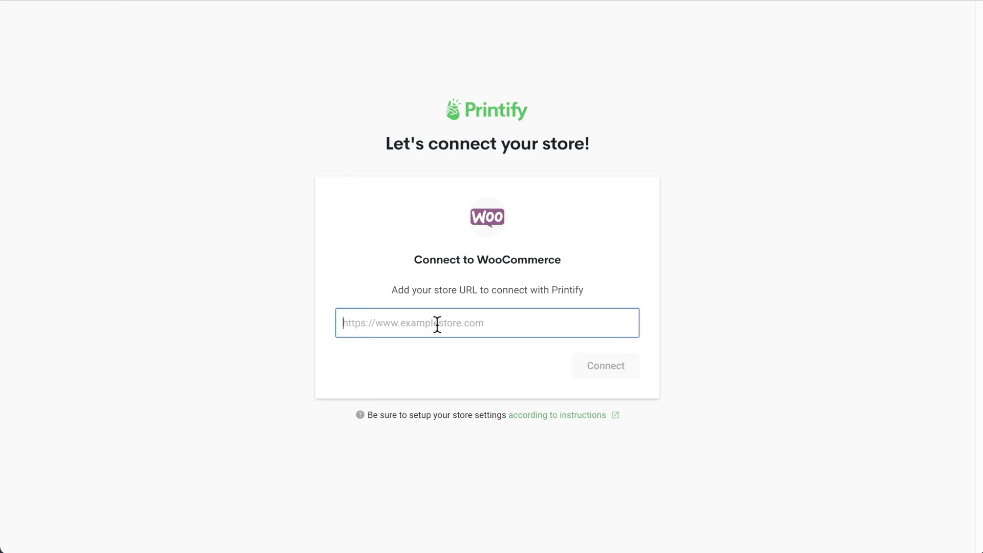
pyautogui.write('https://wp-58-merch.printify.com')
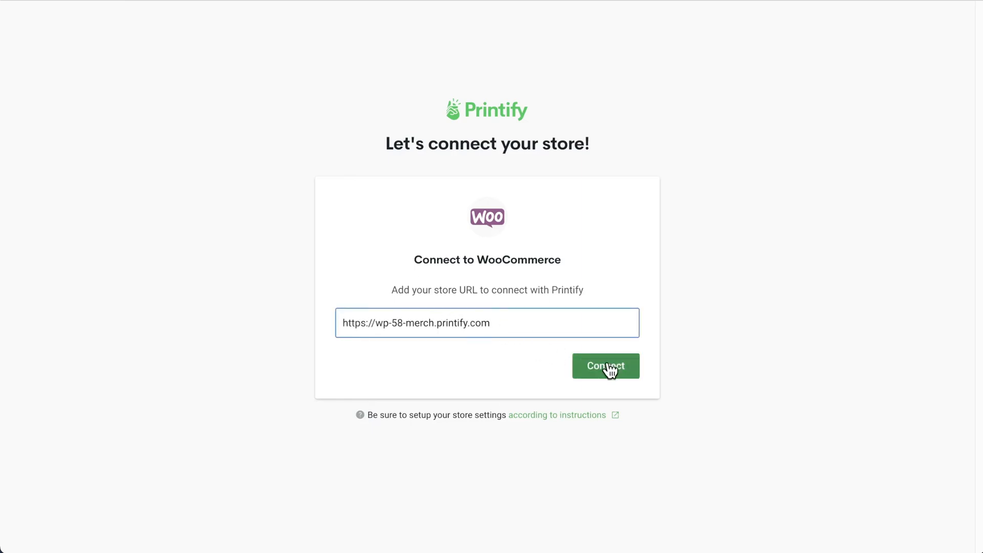
pyautogui.click(606, 366)
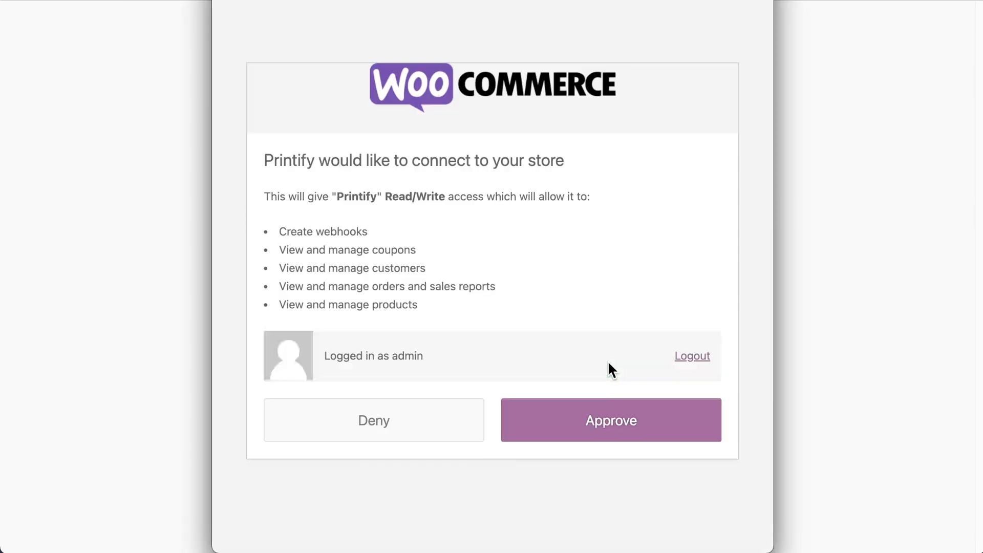
pyautogui.moveTo(620, 436)
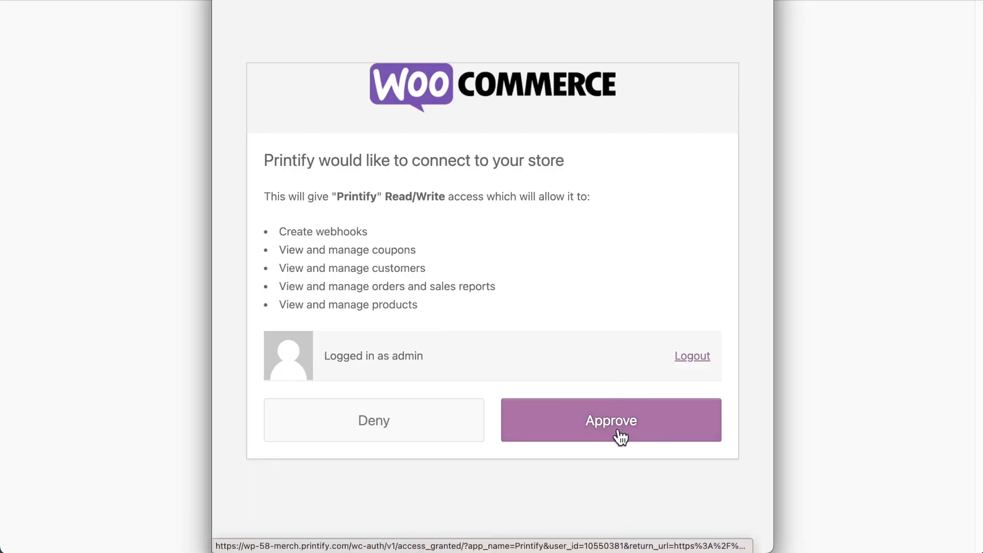
pyautogui.click(618, 435)
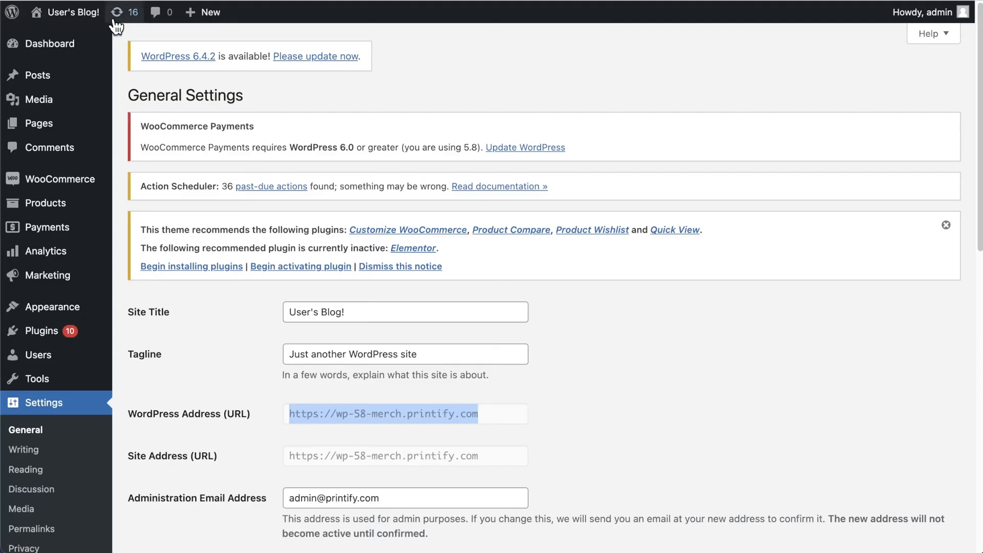
pyautogui.moveTo(42, 331)
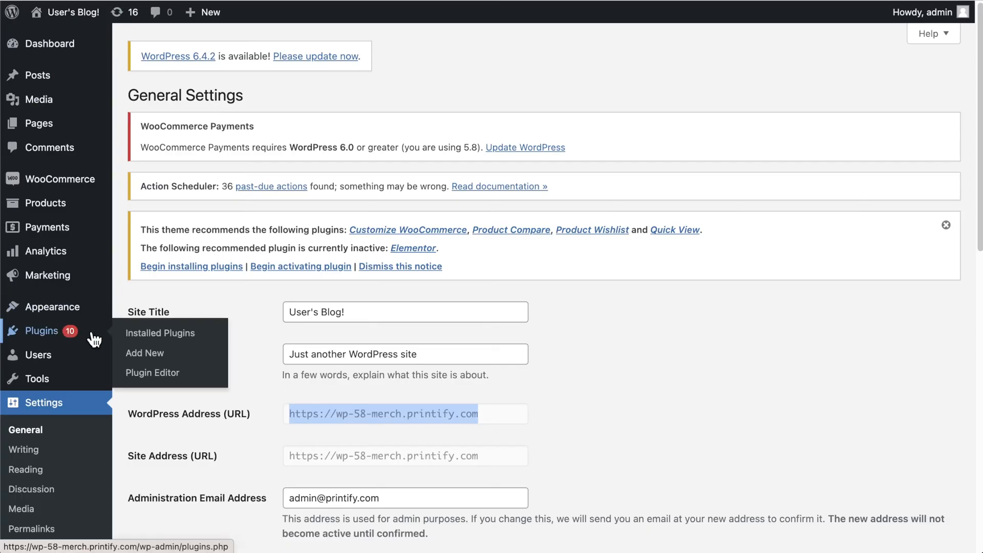
pyautogui.moveTo(167, 359)
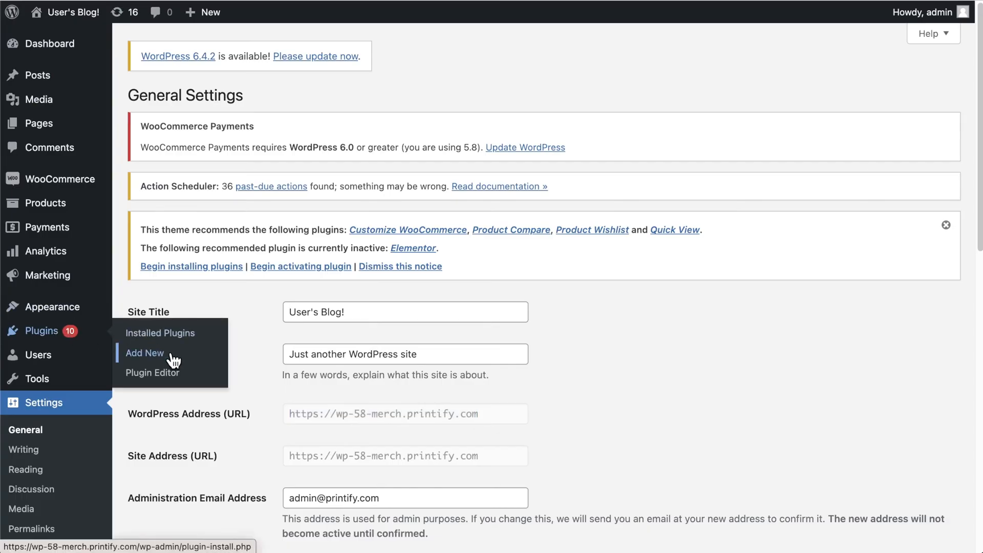
# Search plugins for 'Print', then install and activate Printify for WooCommerce.
pyautogui.click(145, 352)
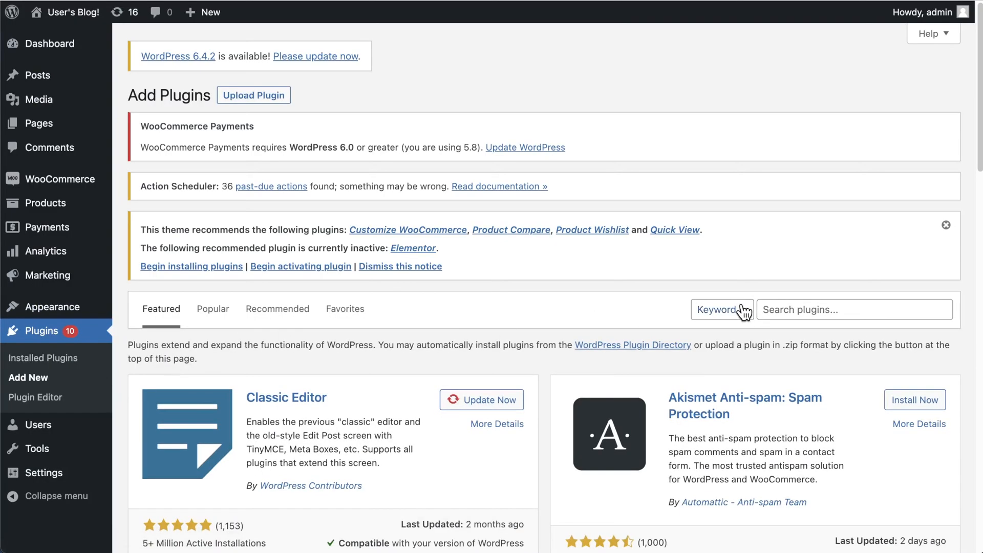
pyautogui.write('Printify')
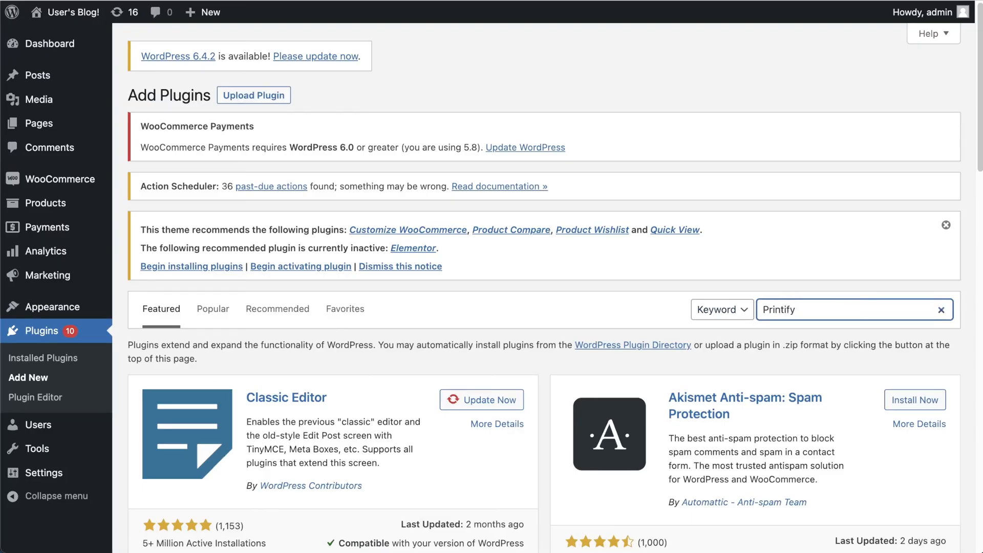
pyautogui.press('Enter')
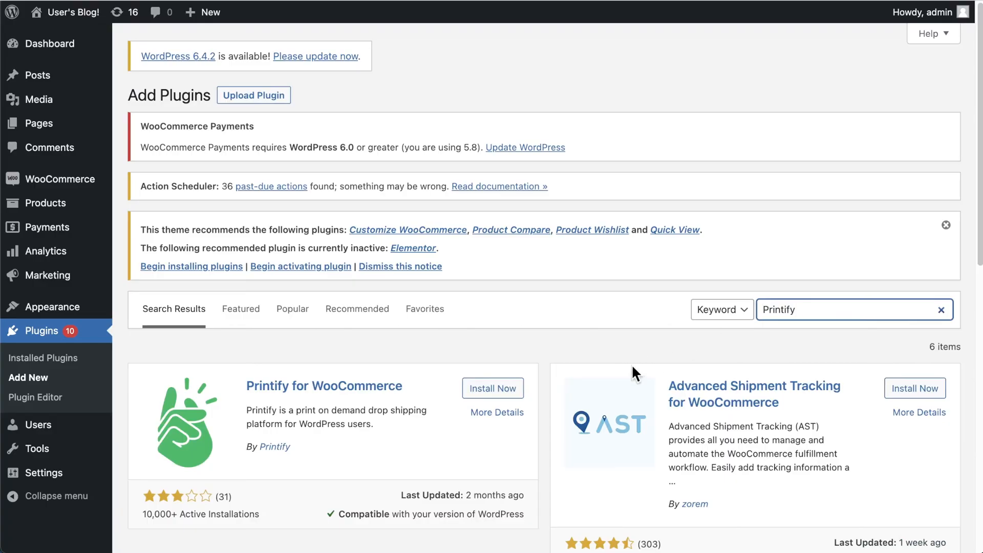
pyautogui.click(493, 388)
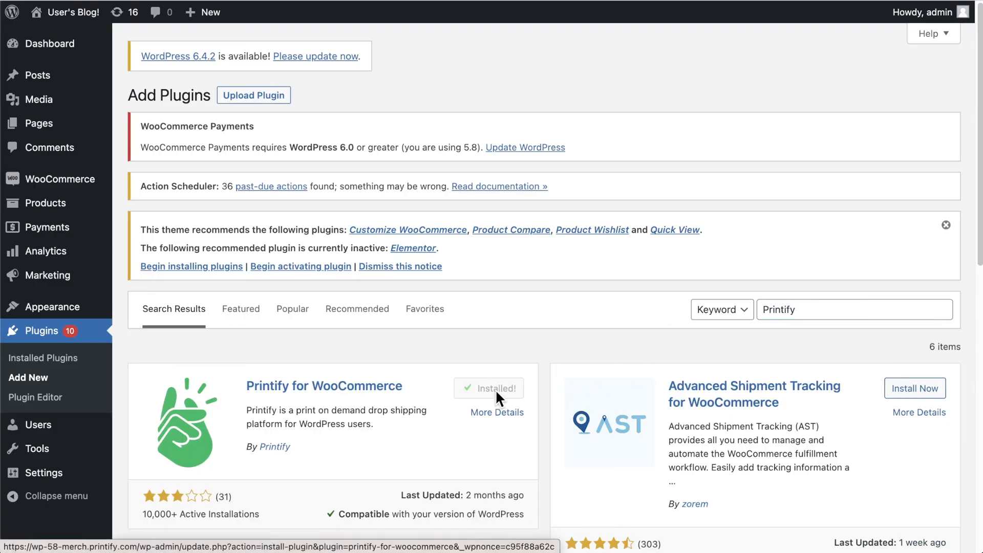
pyautogui.click(498, 388)
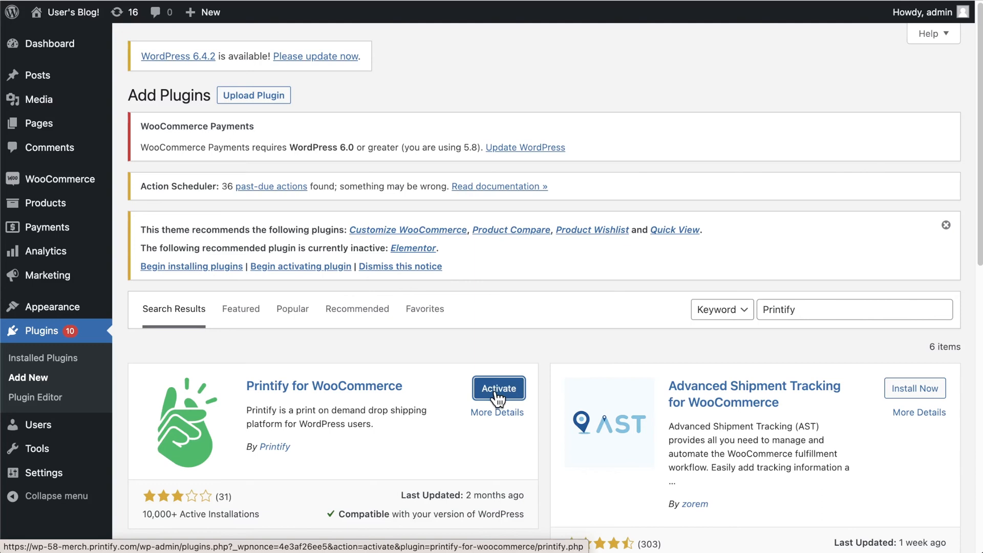